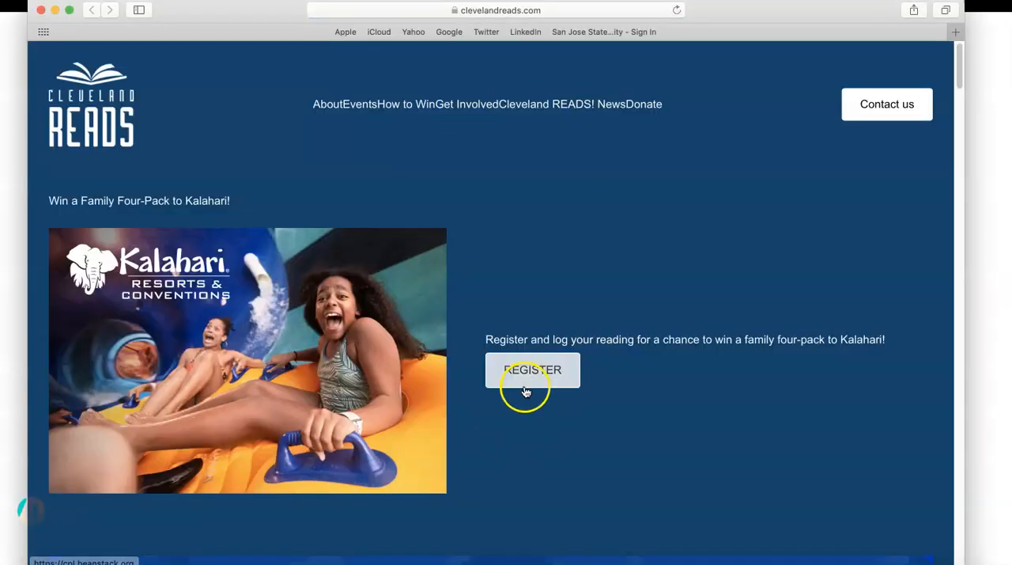
Follow the REGISTER link on the Kalahari giveaway page to the Beanstack challenge sign-up
left_click(531, 370)
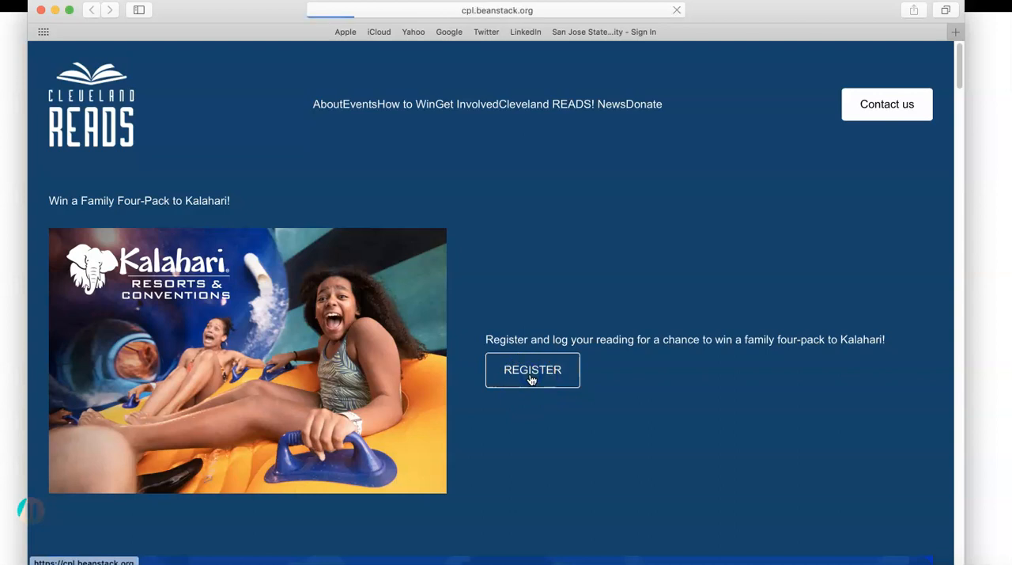
left_click(532, 370)
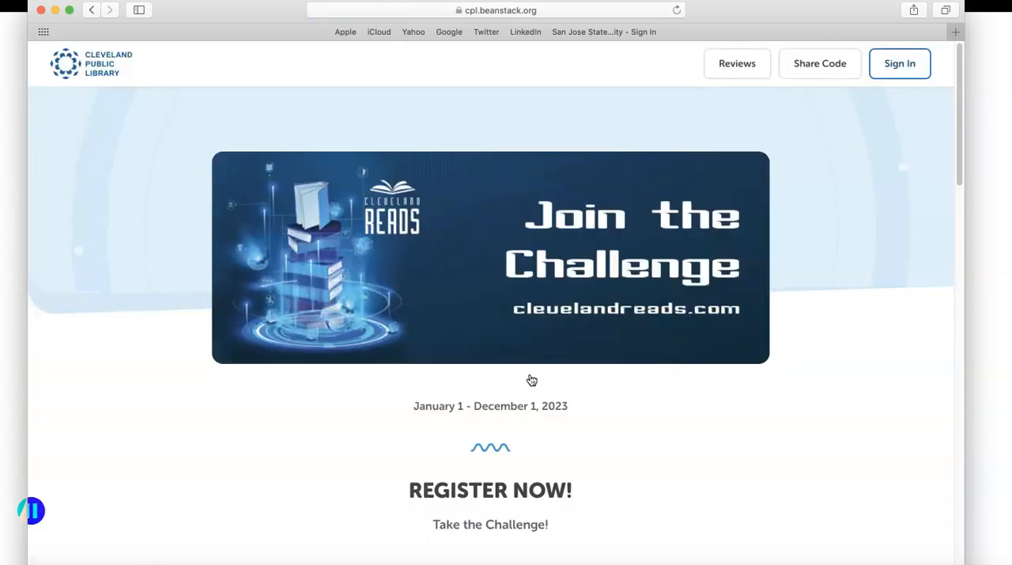
mouse_move(828, 304)
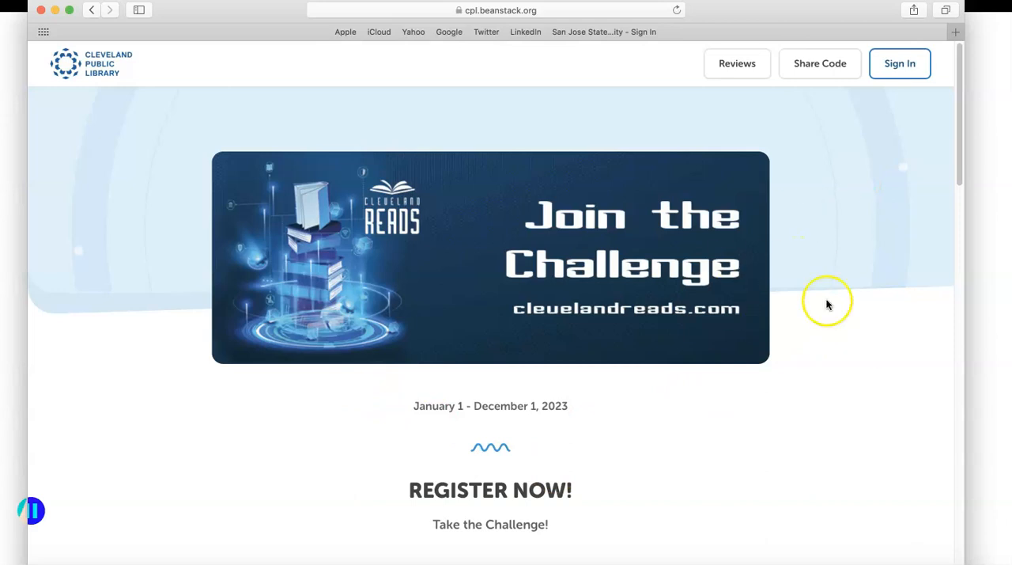
mouse_move(900, 63)
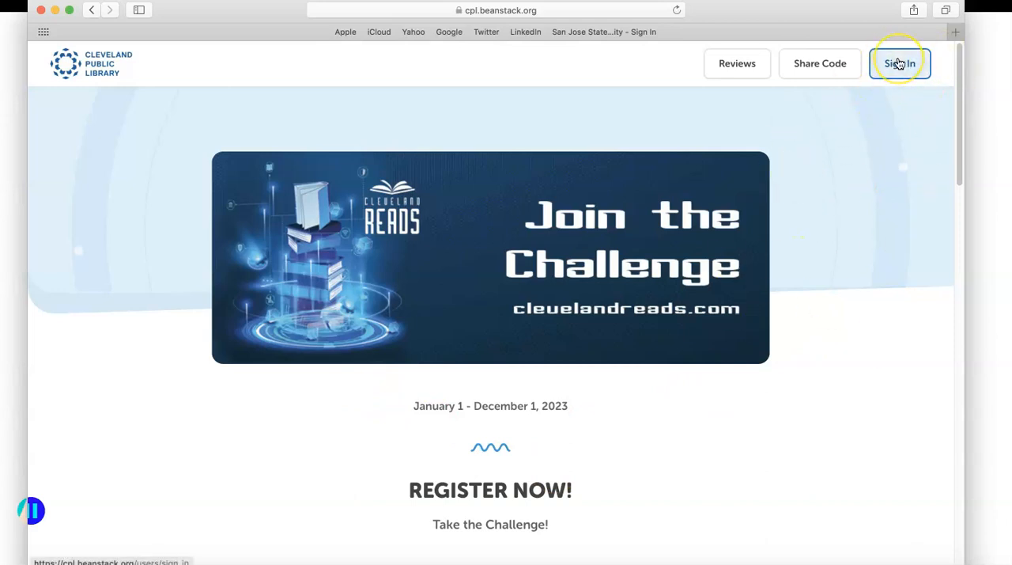
Sign in with the account's username and password to reach the Challenges dashboard
left_click(900, 64)
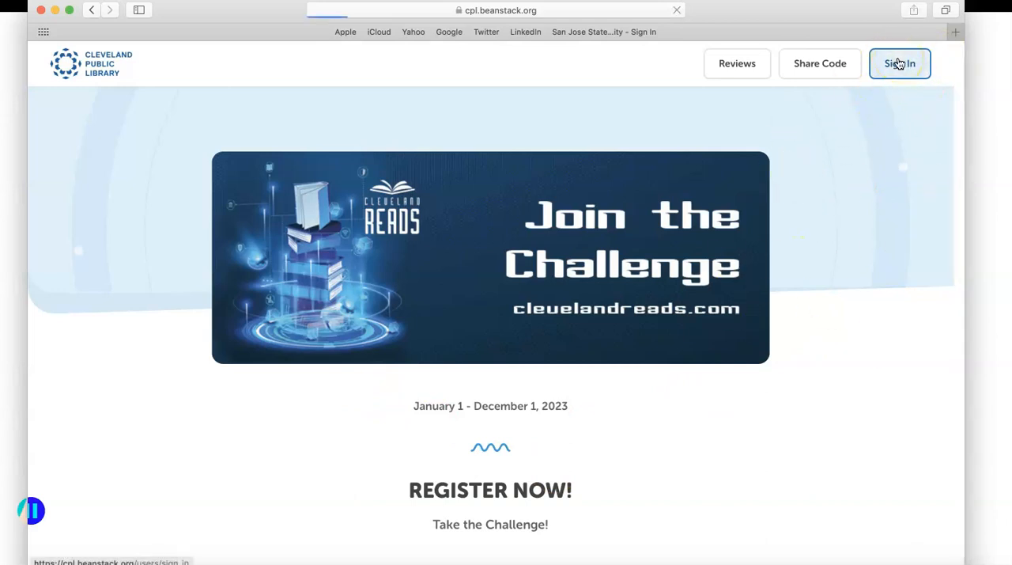
type("JJ")
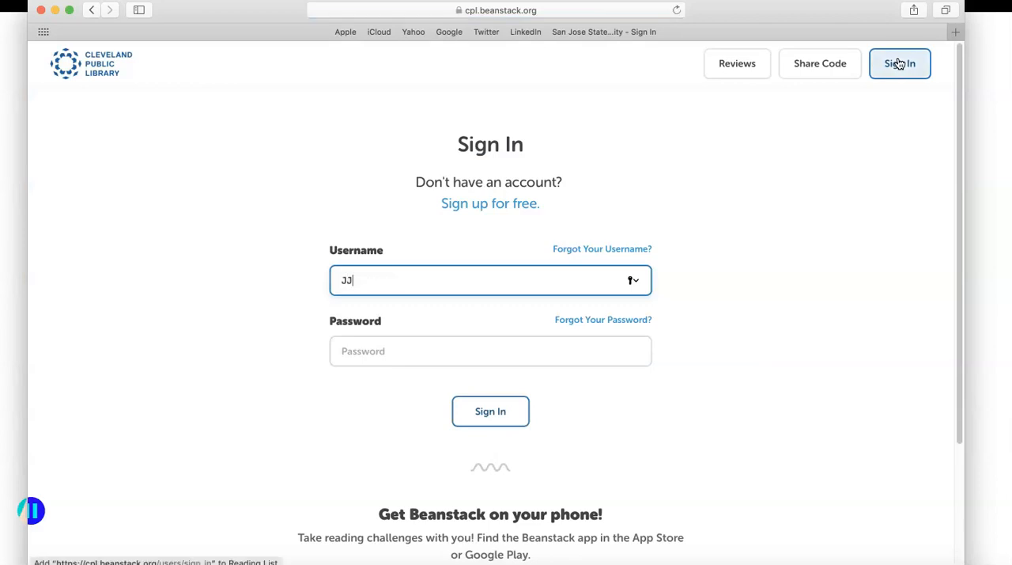
type("18")
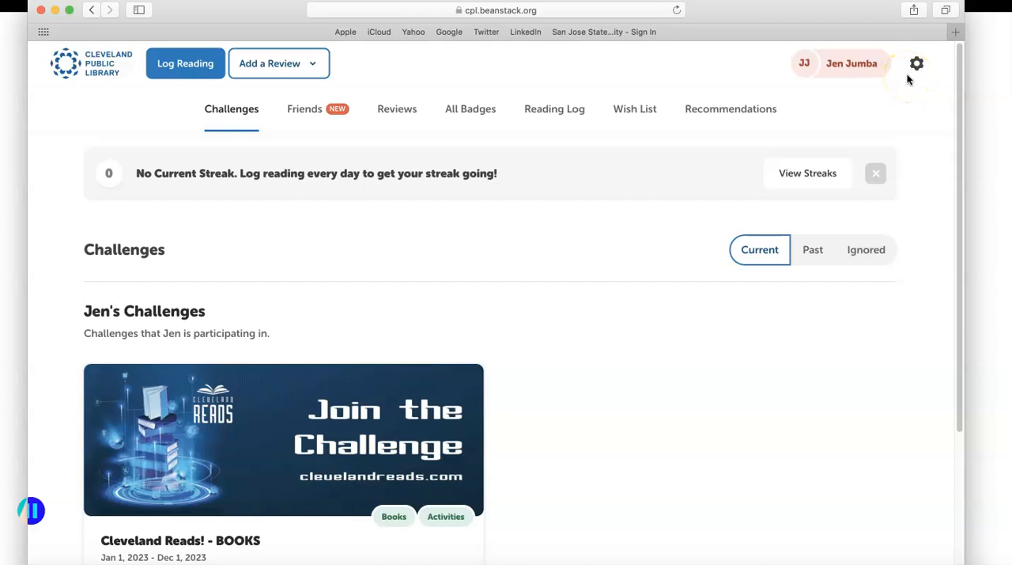
mouse_move(197, 41)
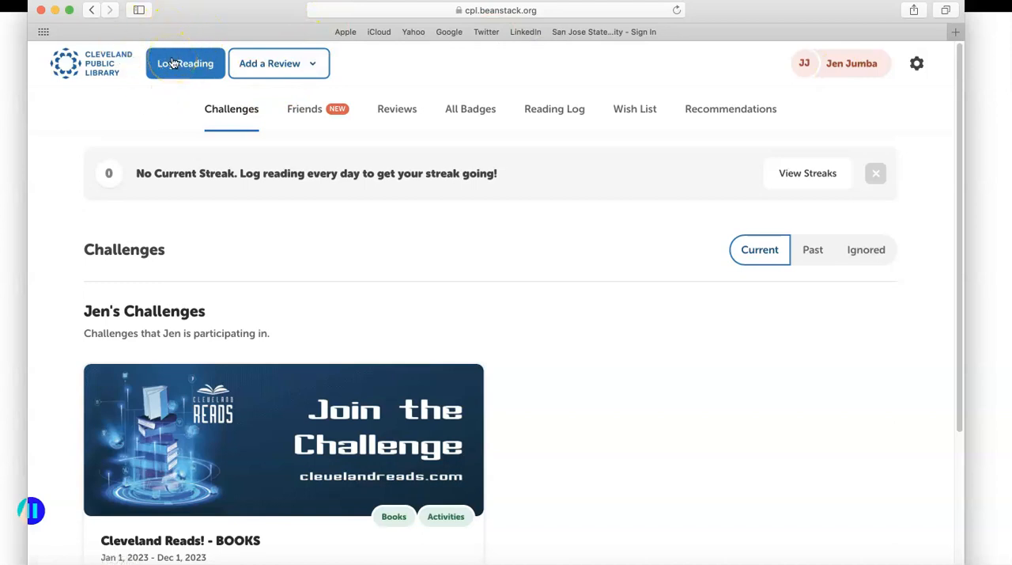
Begin a Log Books entry and set the reading day to April 17, 2023
left_click(187, 63)
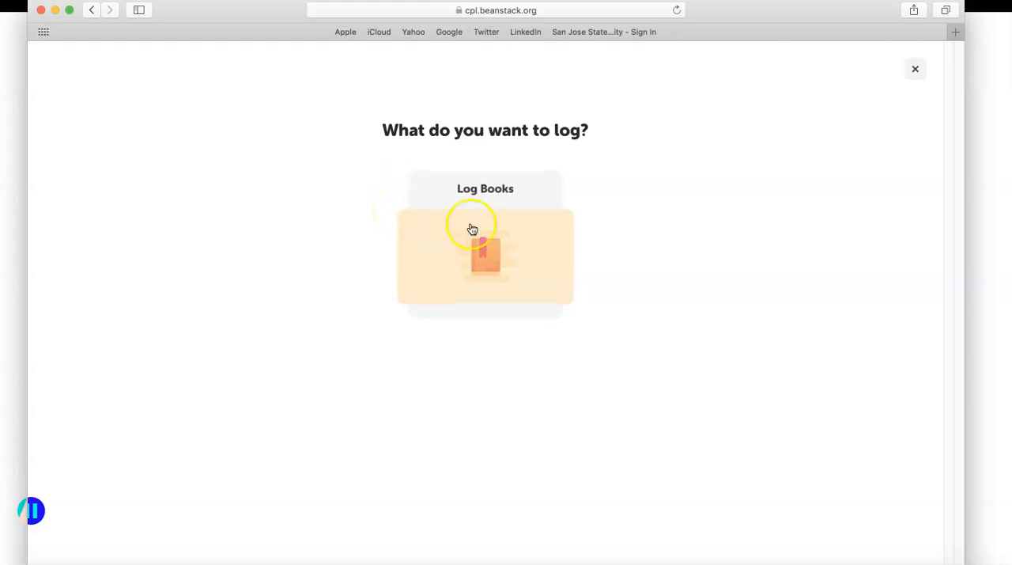
left_click(484, 245)
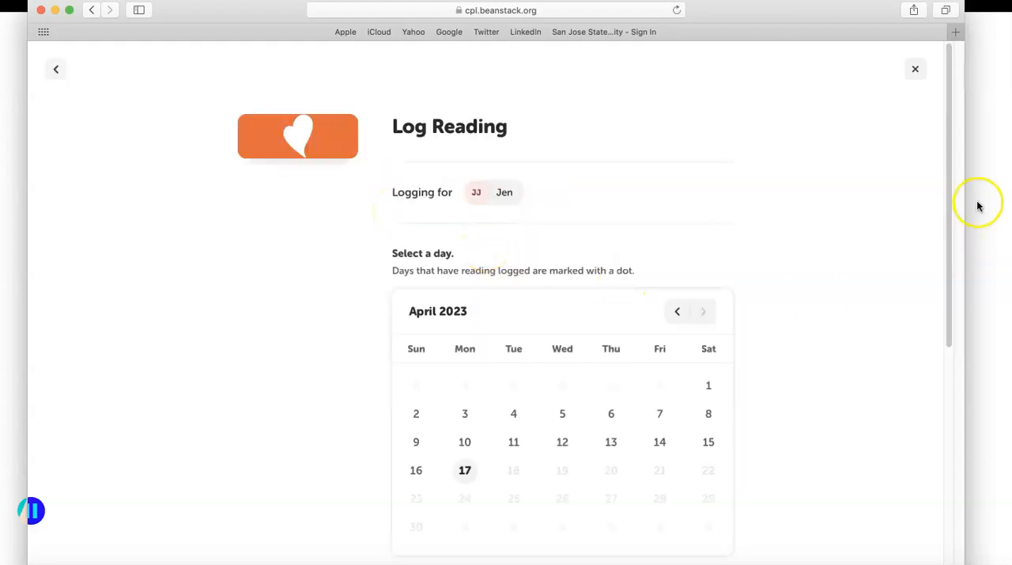
scroll("down", 3)
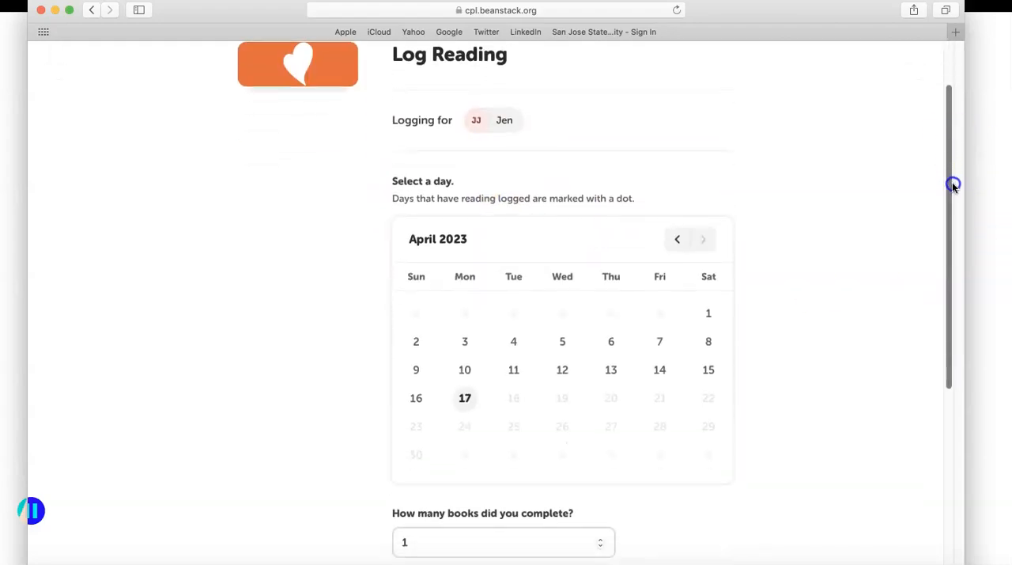
scroll("down", 3)
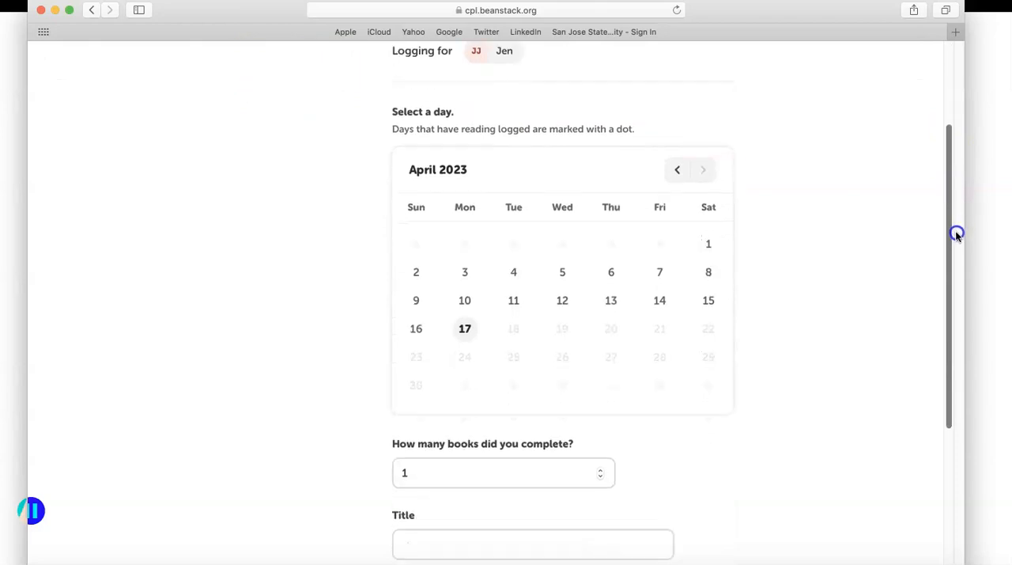
scroll("down", 3)
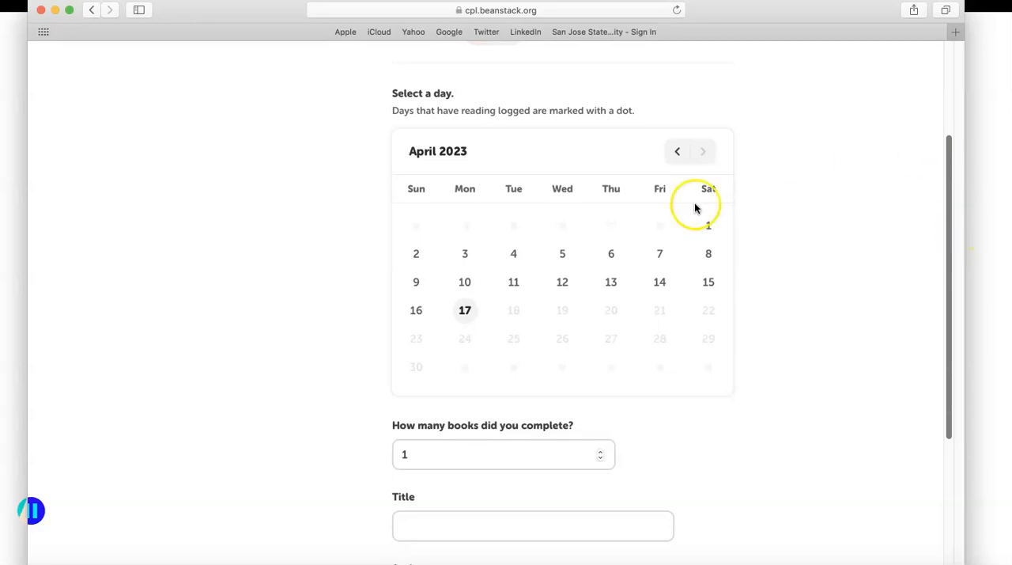
left_click(513, 281)
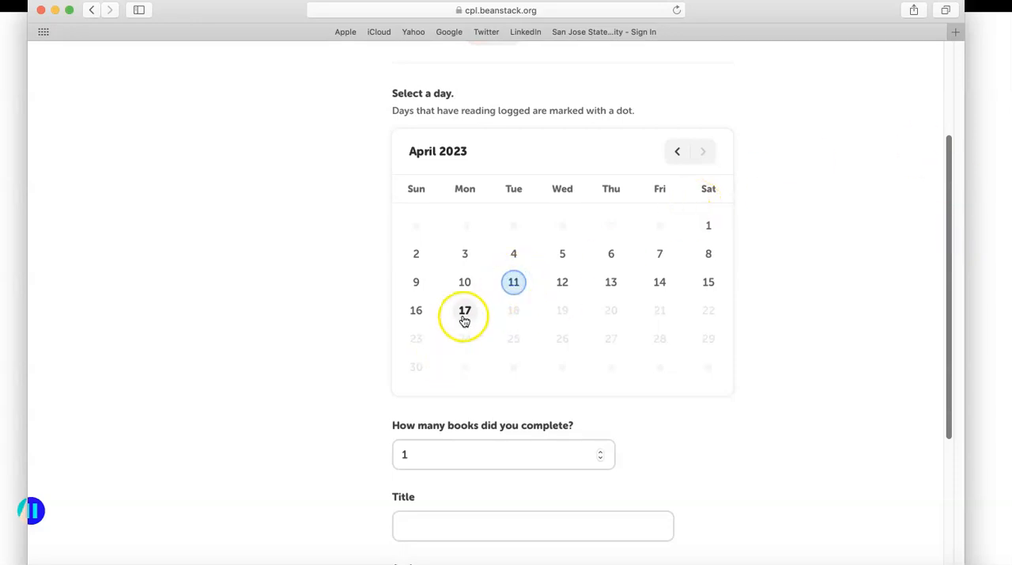
left_click(465, 310)
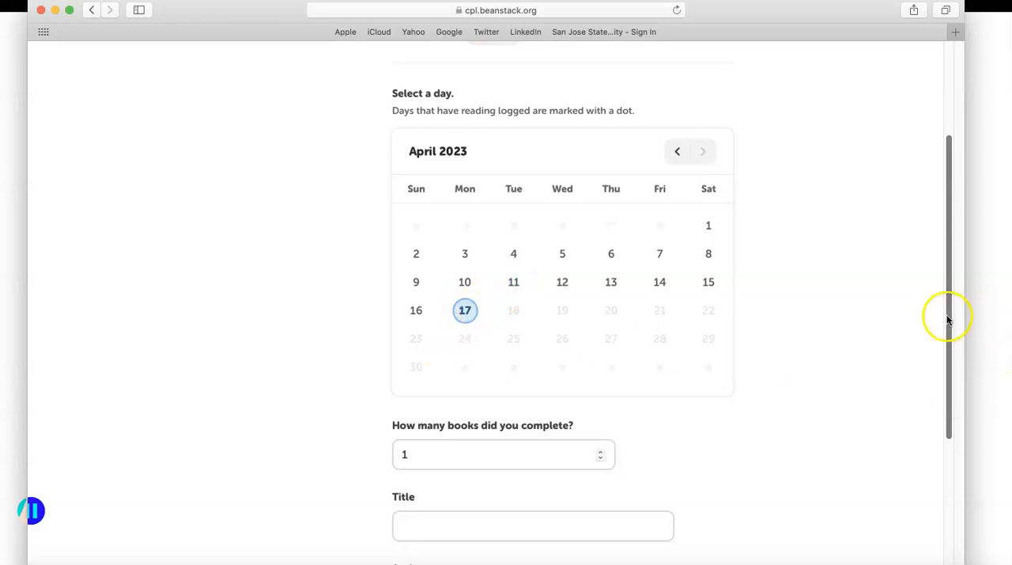
scroll("down", 3)
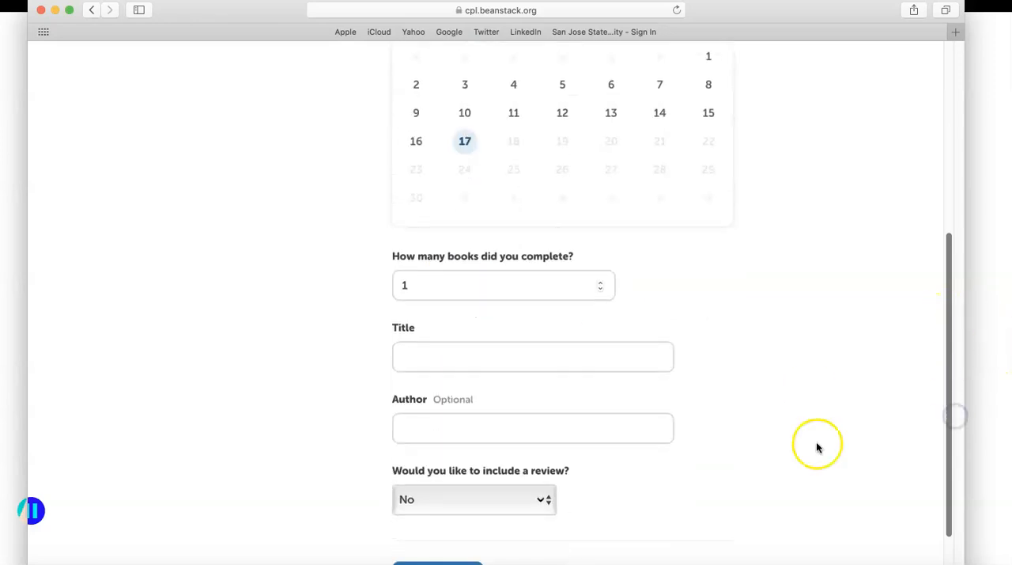
Enter the title 'The Rising Tide' and pick the Ann Cleeves suggestion, leaving review as No
left_click(531, 356)
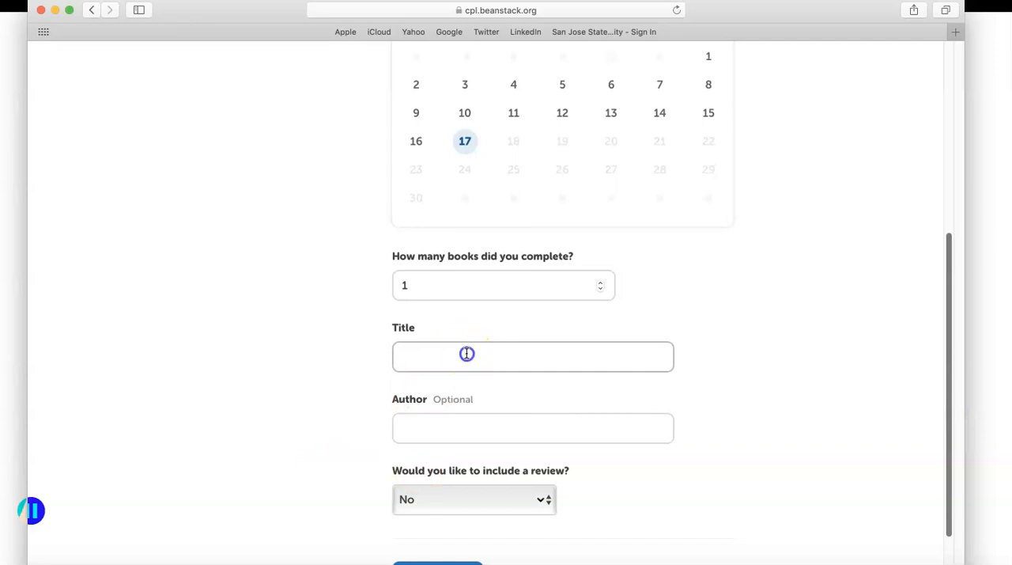
type("The Rising Tide")
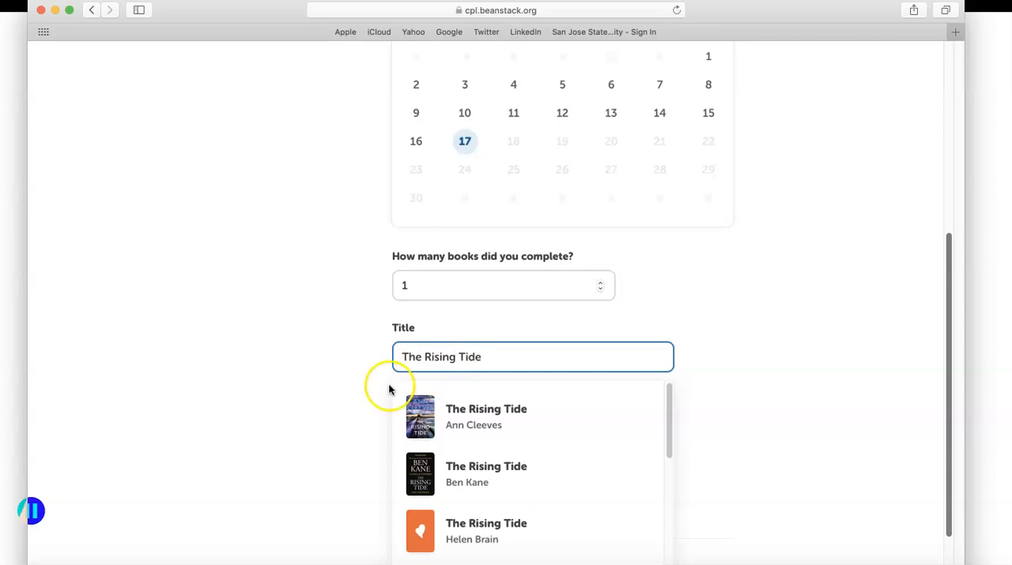
left_click(487, 417)
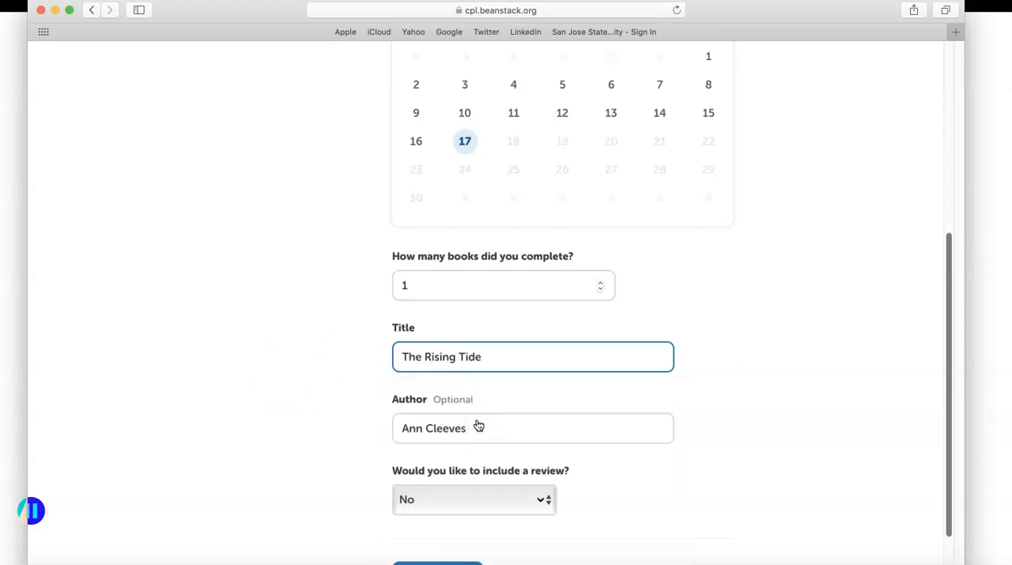
scroll("down", 3)
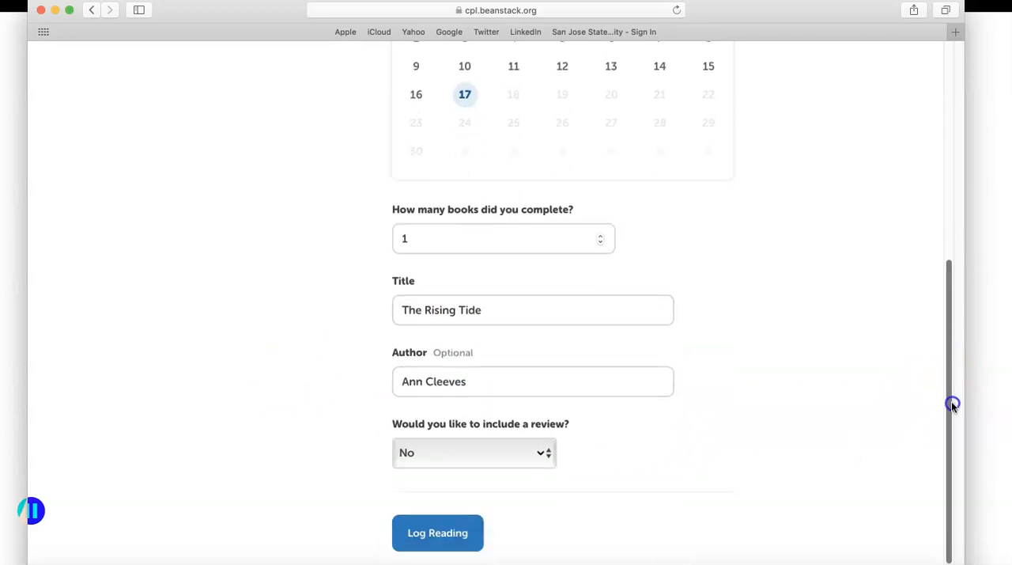
scroll("down", 3)
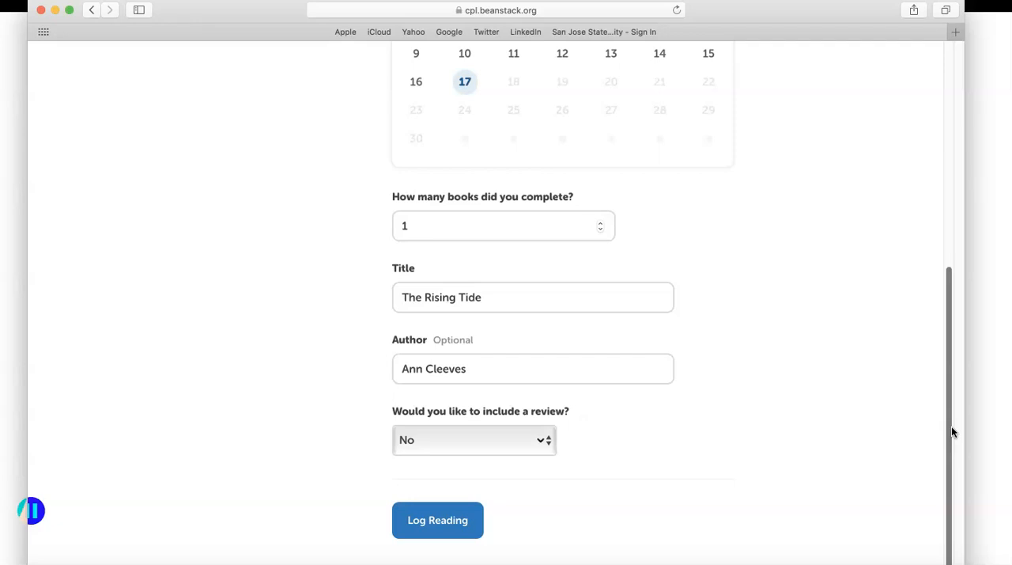
Submit the reading log so the 1 Book badge is unlocked
left_click(436, 519)
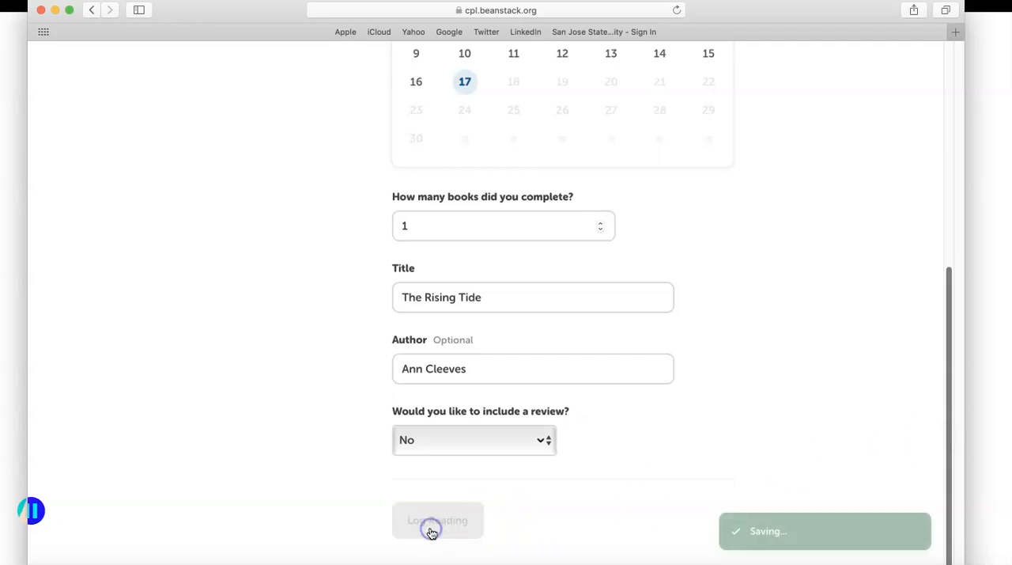
left_click(436, 519)
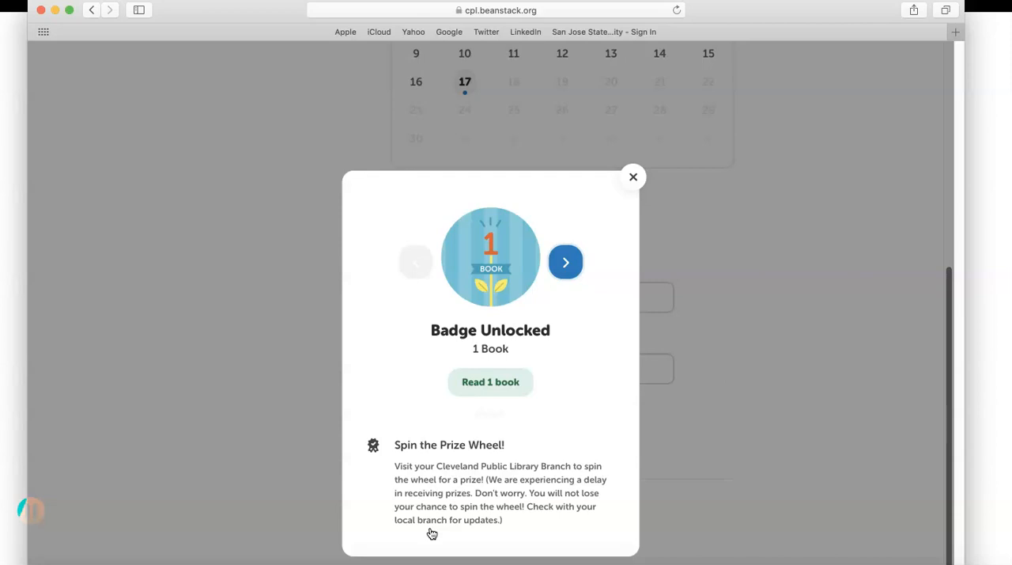
mouse_move(8, 496)
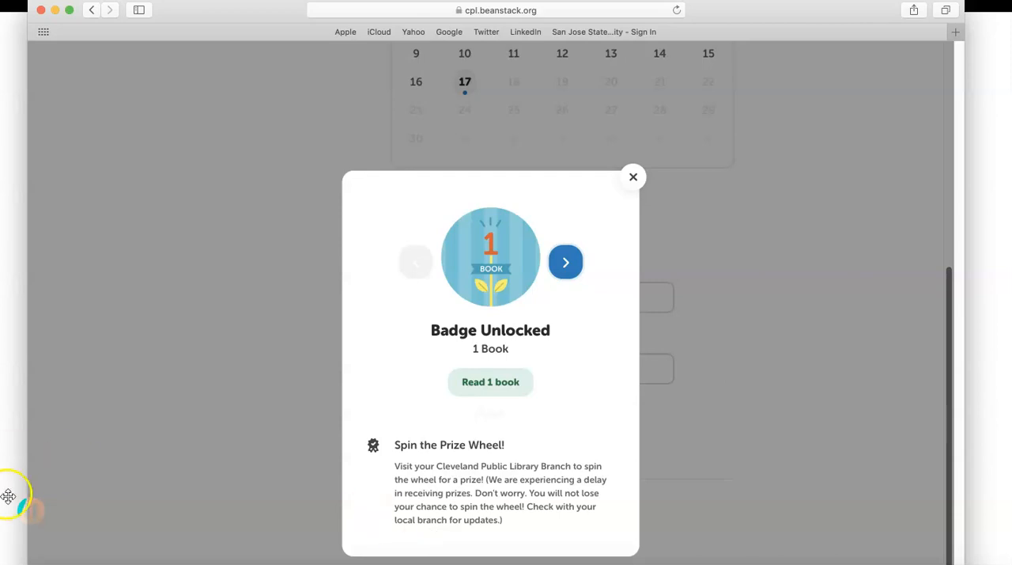